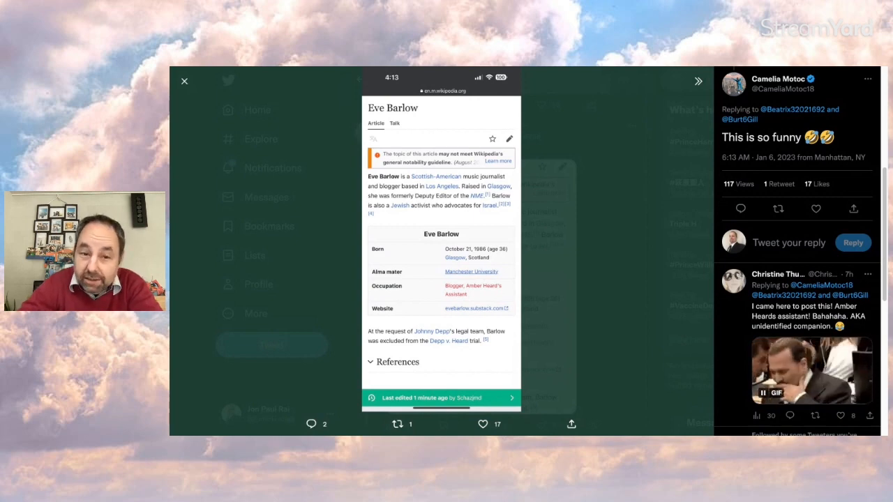
Close the enlarged Eve Barlow Wikipedia screenshot to return to the reply thread.
click(184, 81)
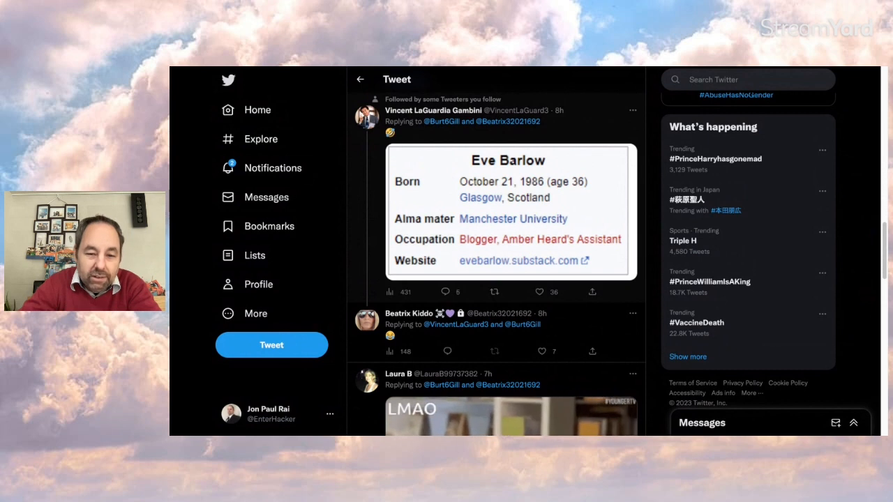